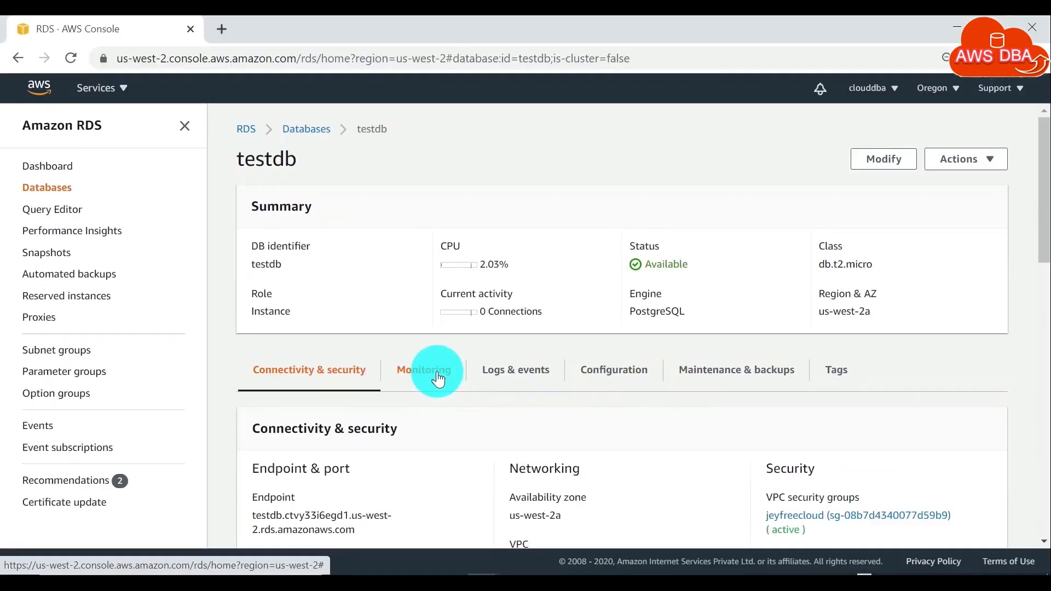
Show testdb's Monitoring graphs and move to the third page of CloudWatch charts.
click(424, 369)
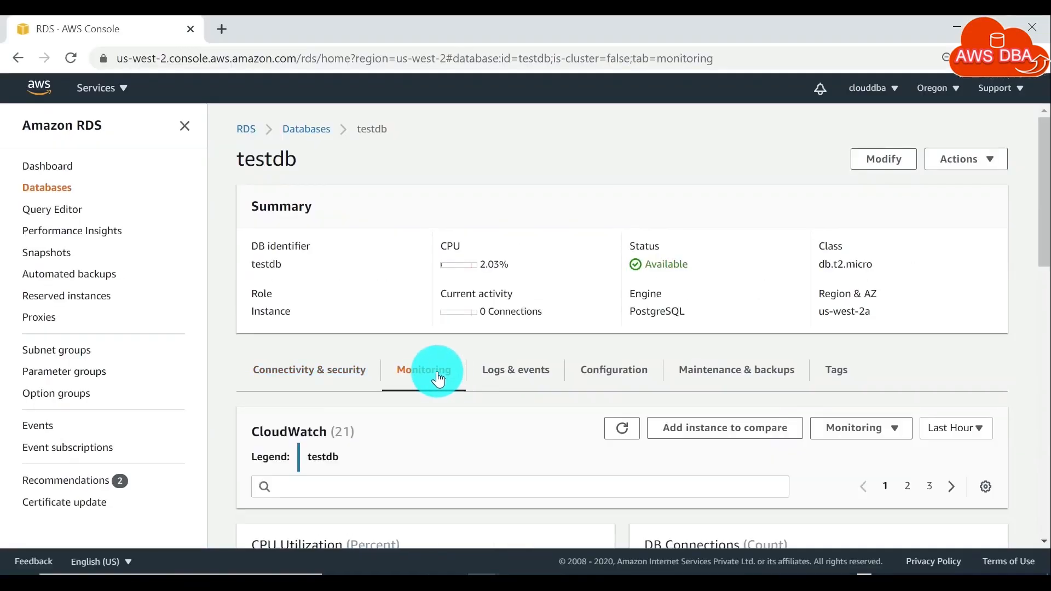
scroll(down, 3)
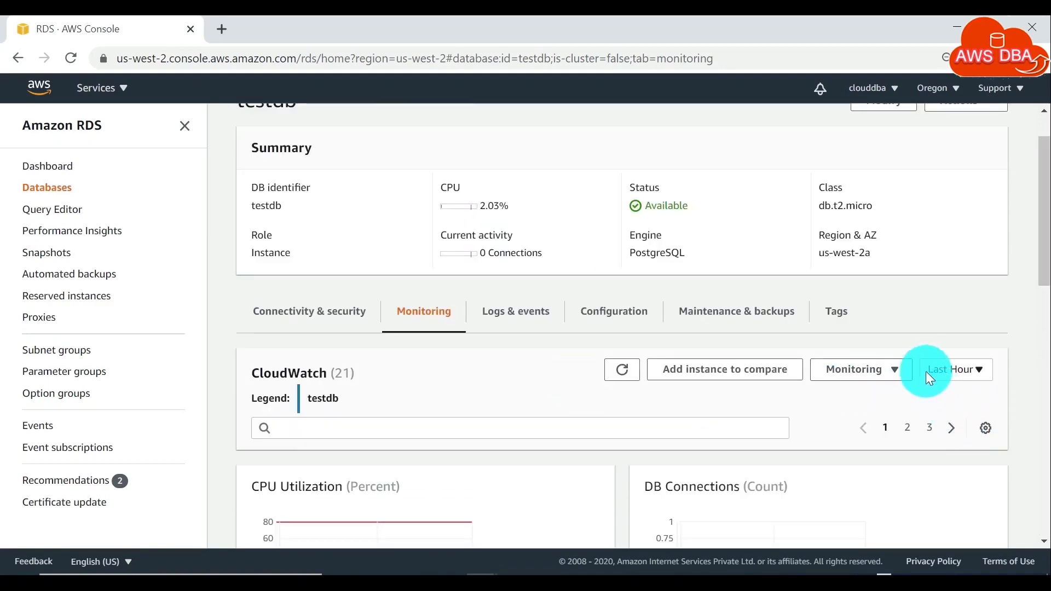
mouse_move(971, 393)
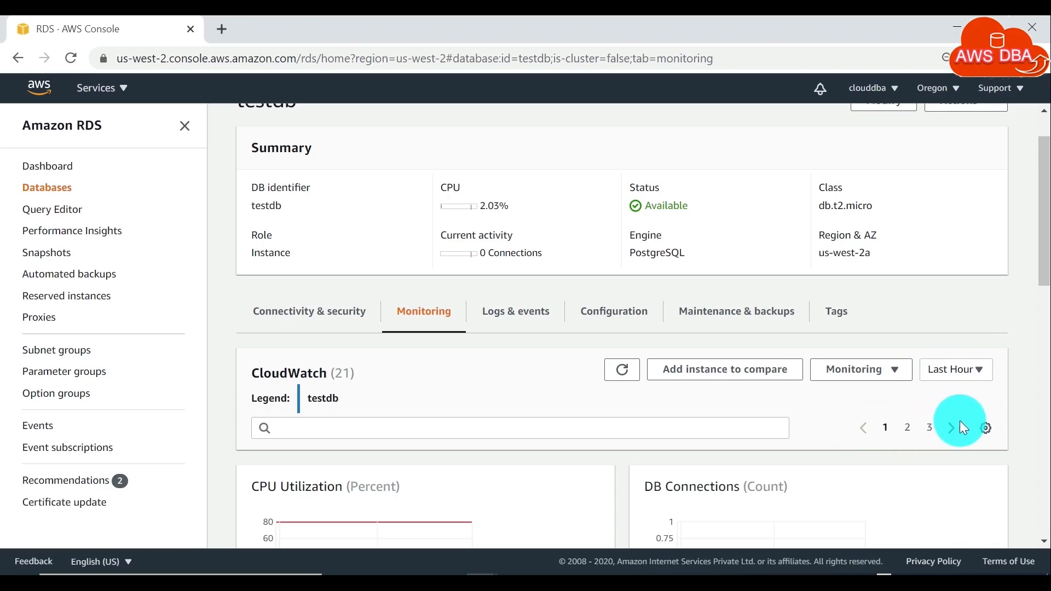
mouse_move(913, 444)
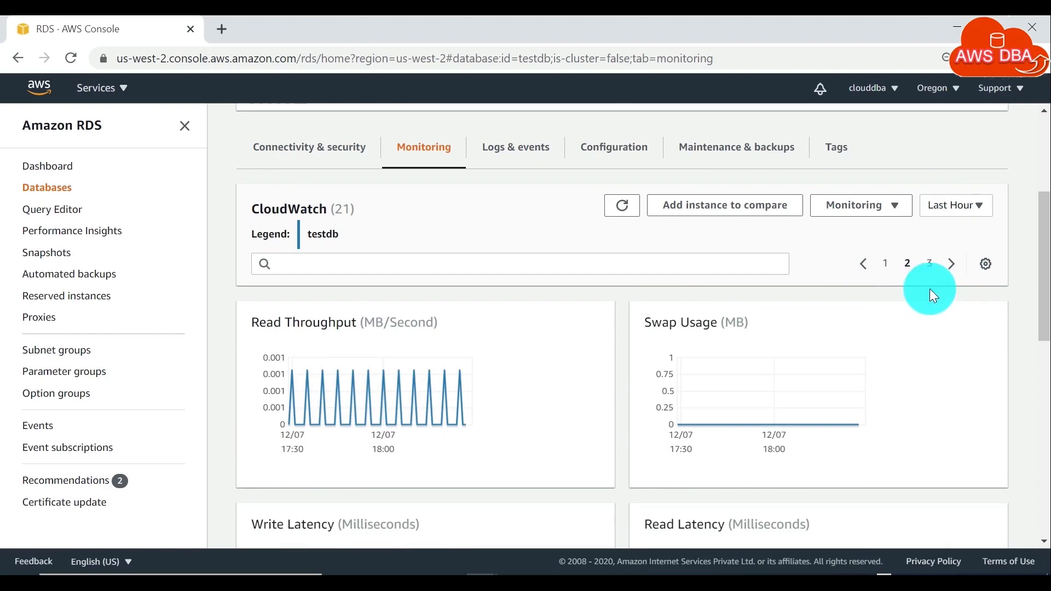
click(951, 263)
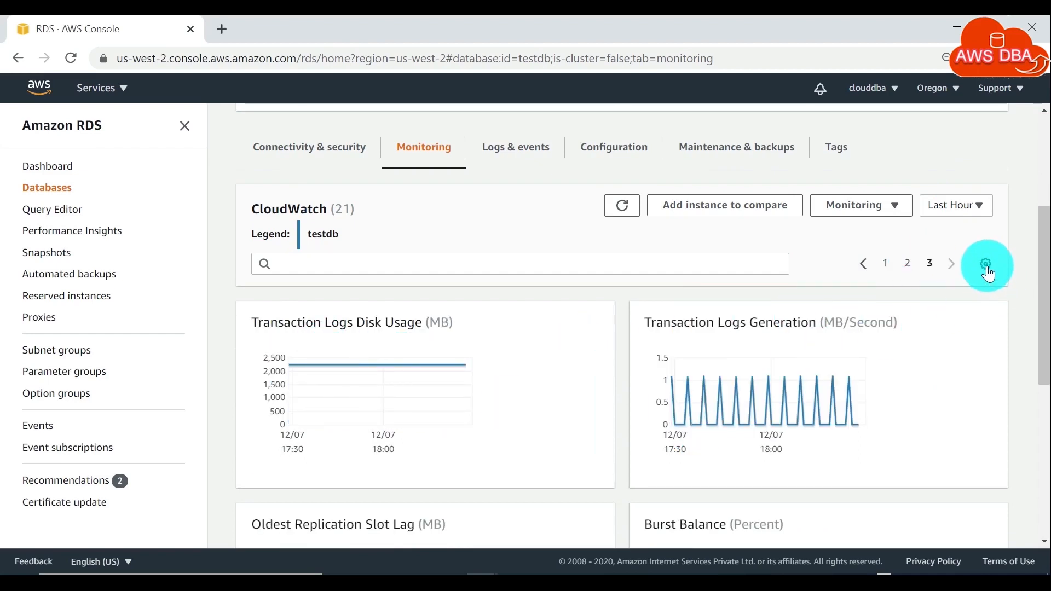
Enlarge the graph page-size preference so every CloudWatch graph shows on a single page.
click(986, 263)
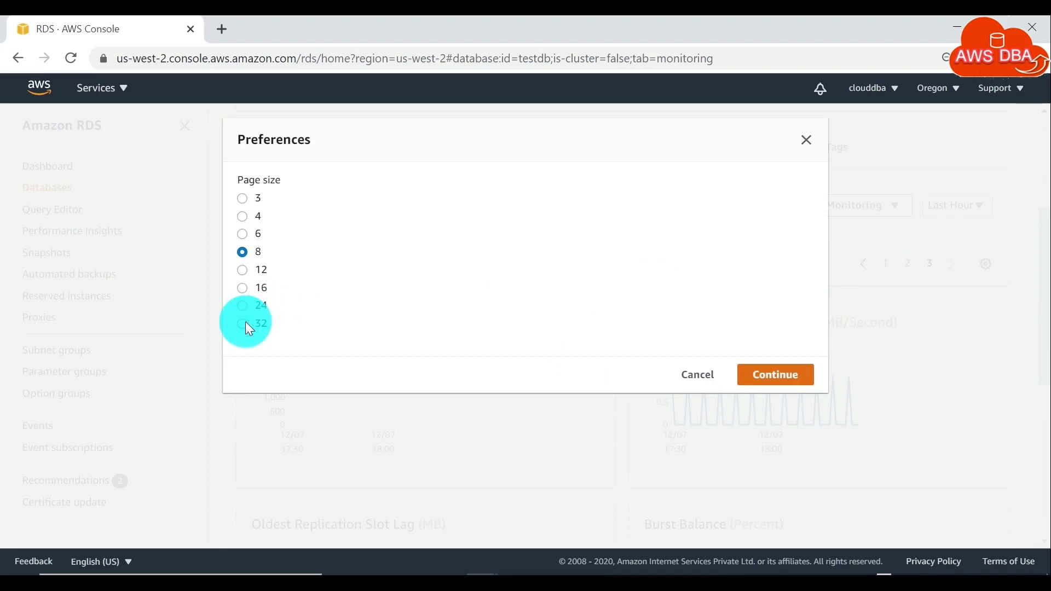
click(774, 374)
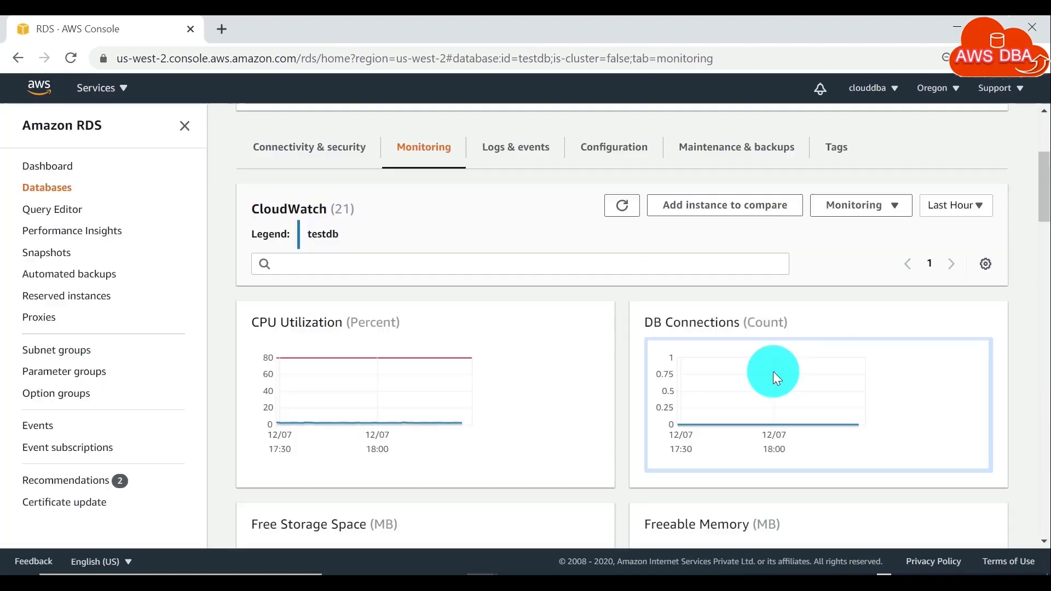
scroll(down, 3)
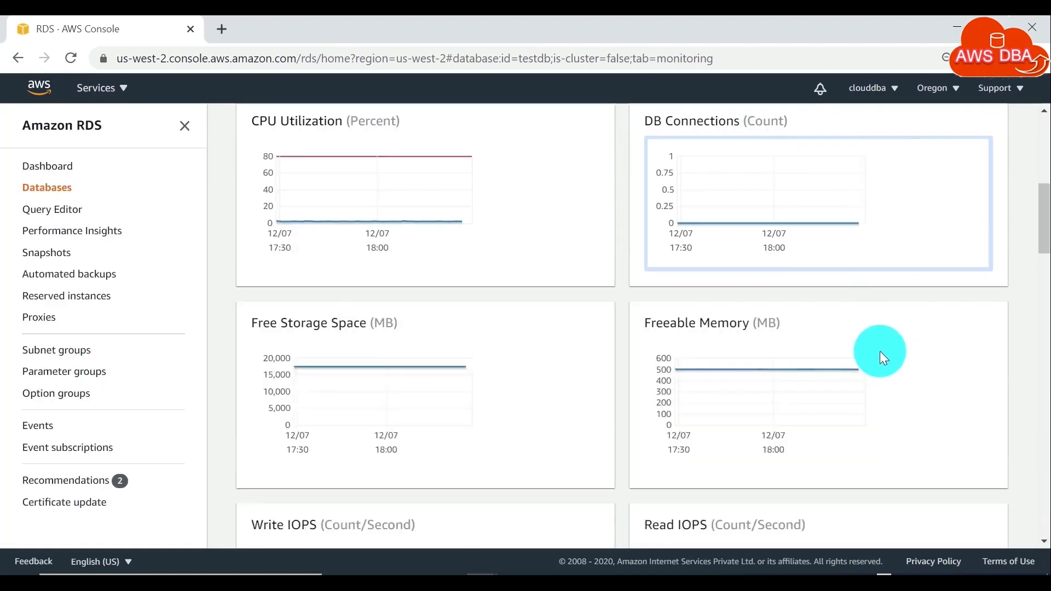
scroll(down, 3)
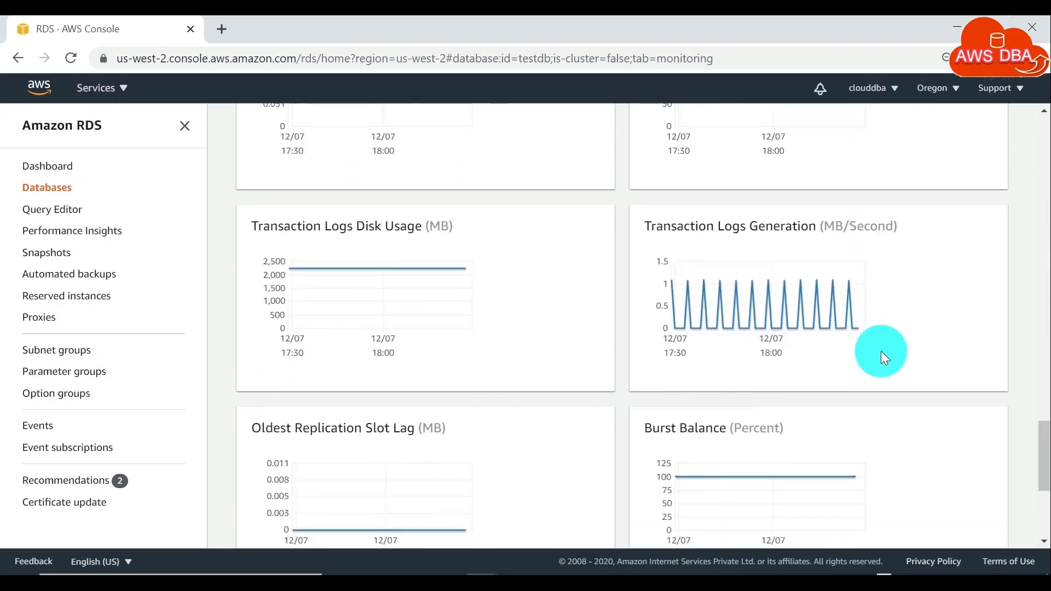
scroll(up, 3)
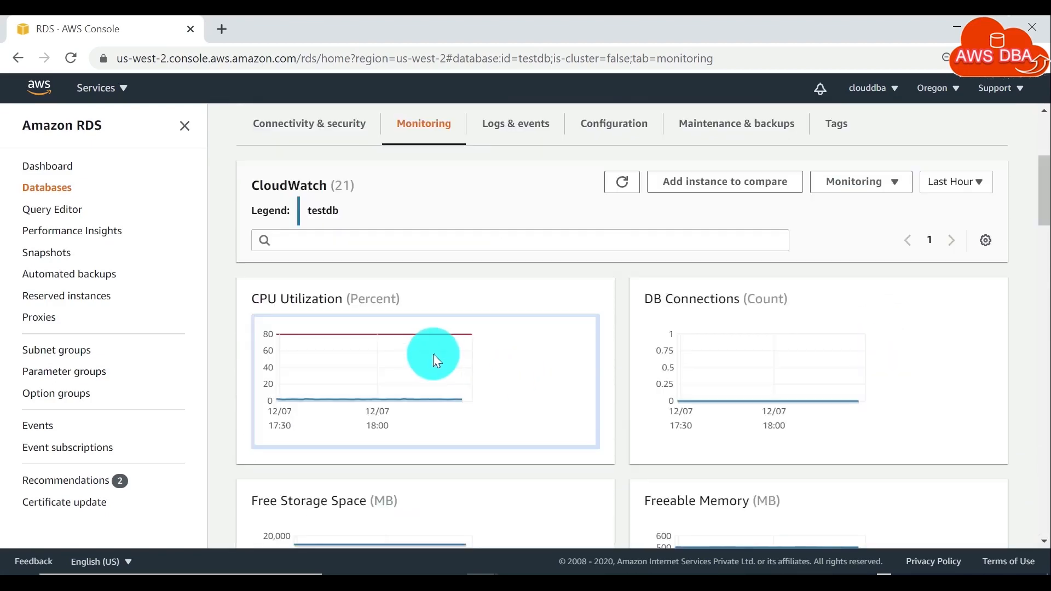
Enlarge the CPU Utilization graph at a one-minute period and plot Maximum instead of Average.
click(434, 353)
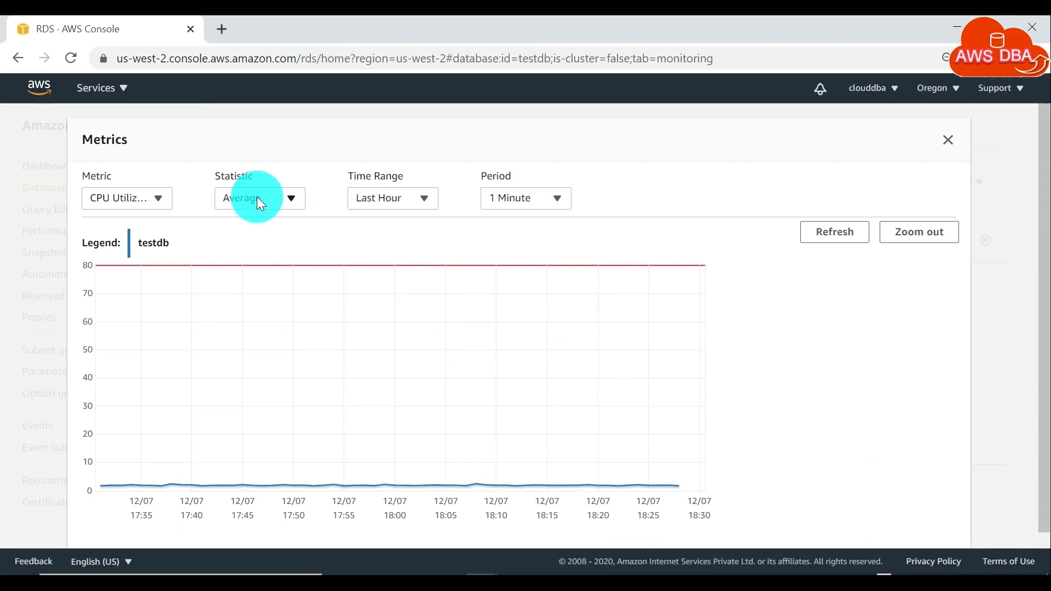
mouse_move(328, 205)
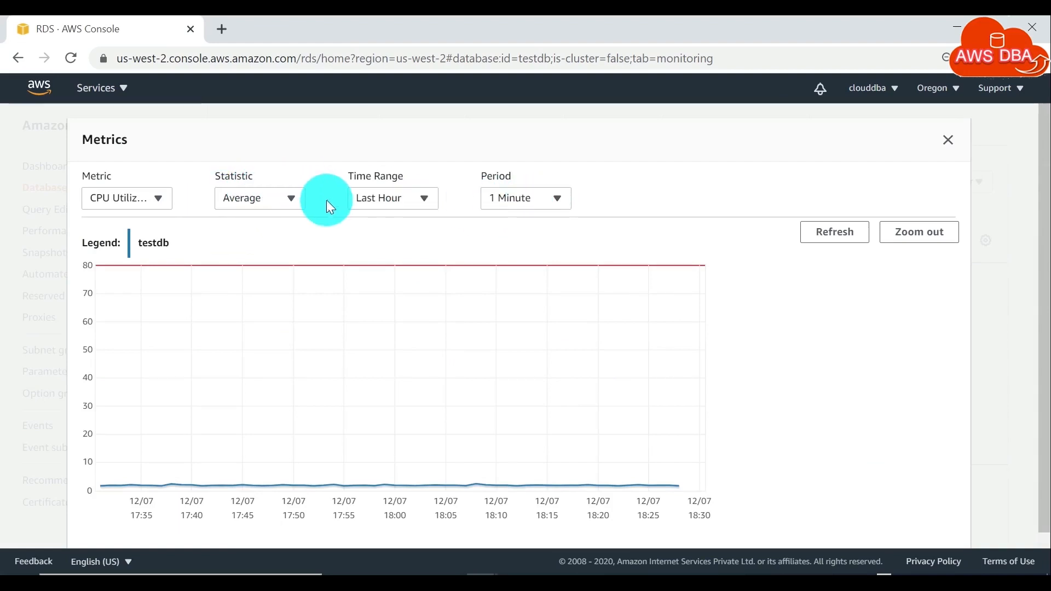
click(258, 198)
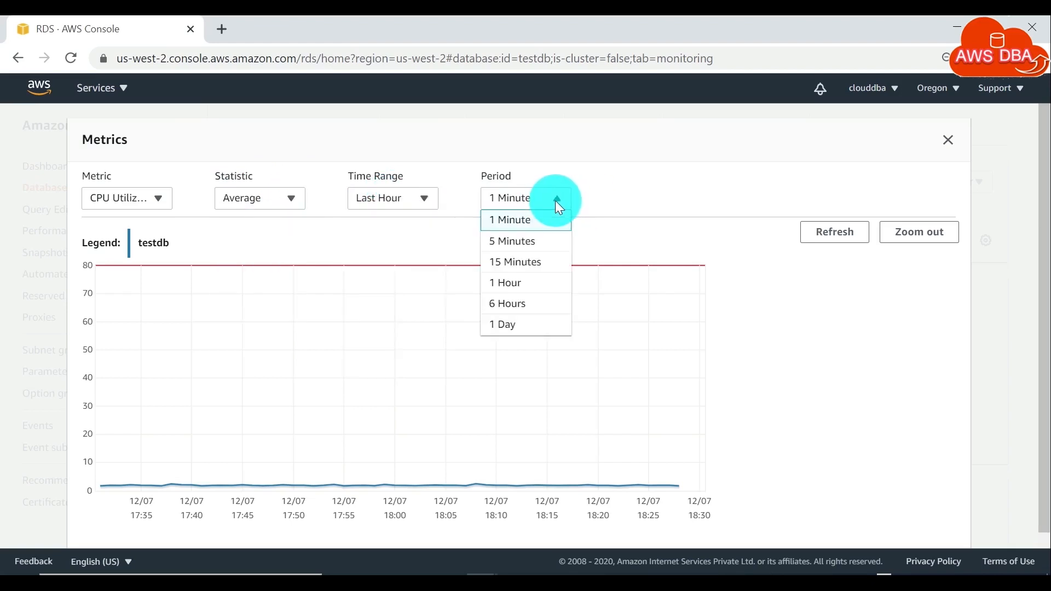
click(508, 220)
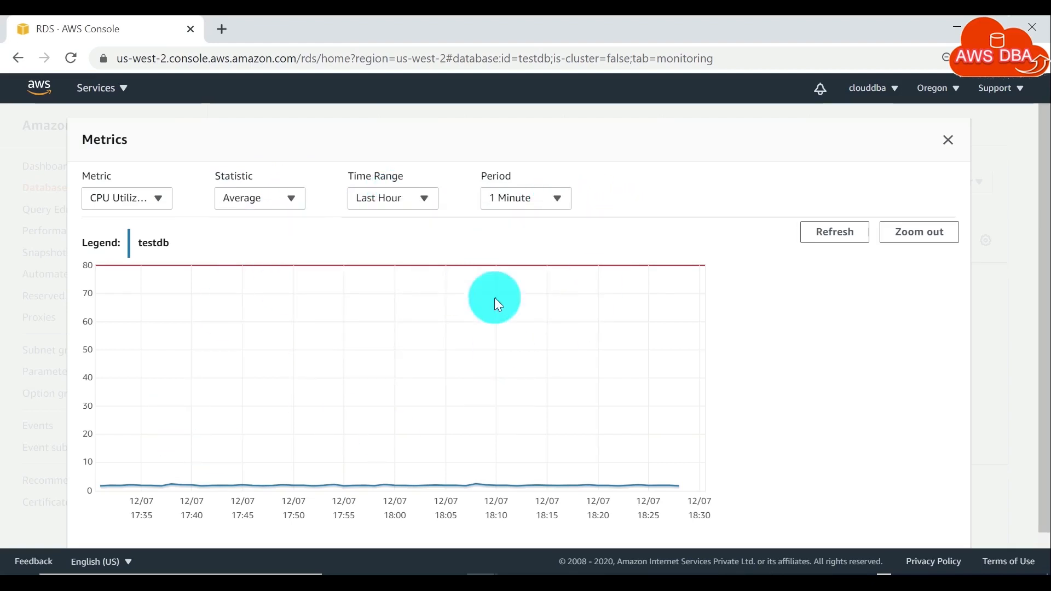
mouse_move(718, 350)
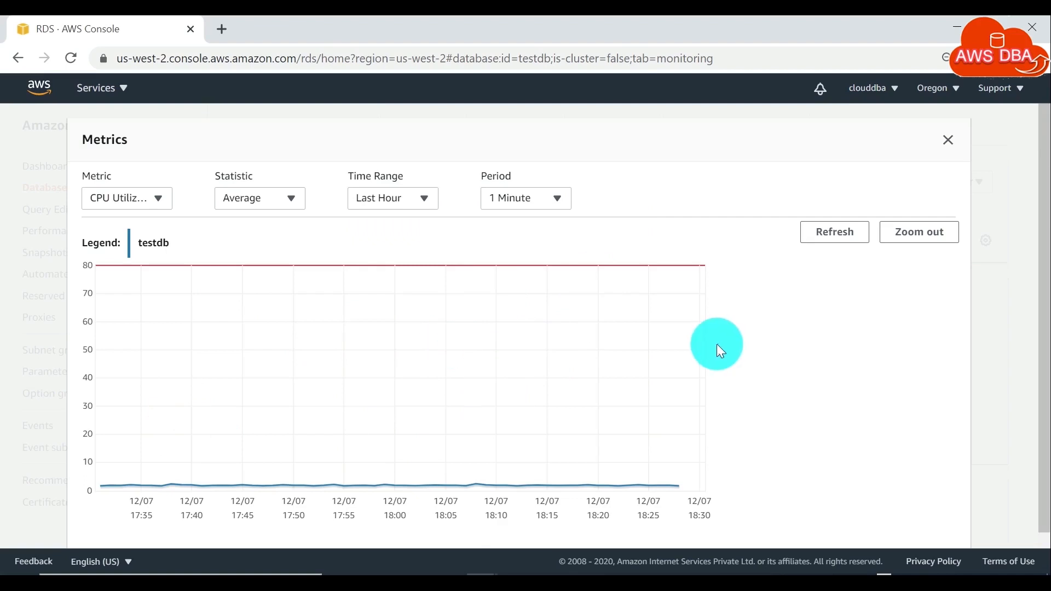
mouse_move(610, 329)
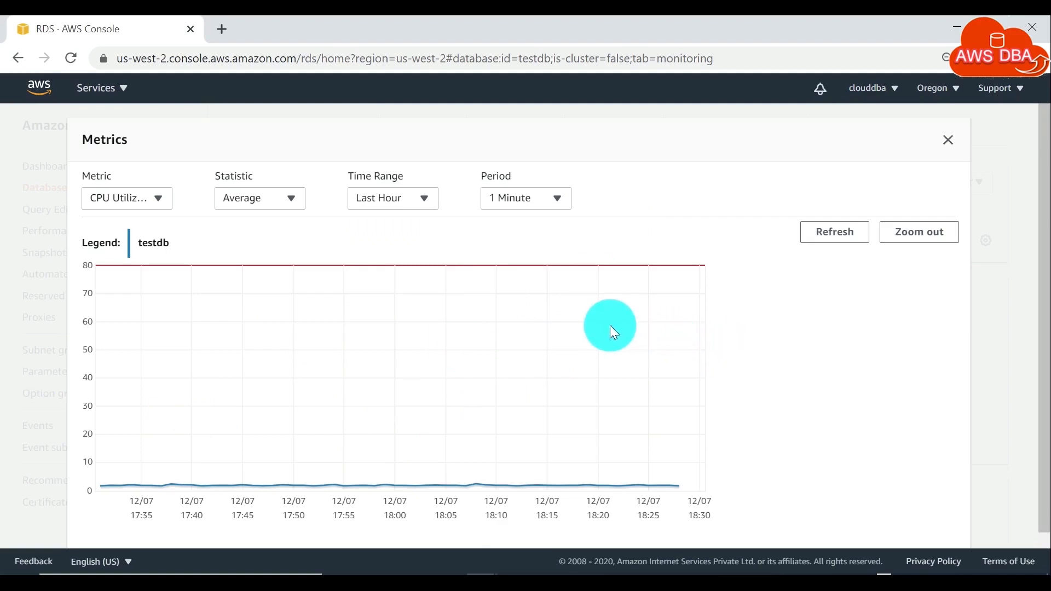
mouse_move(268, 268)
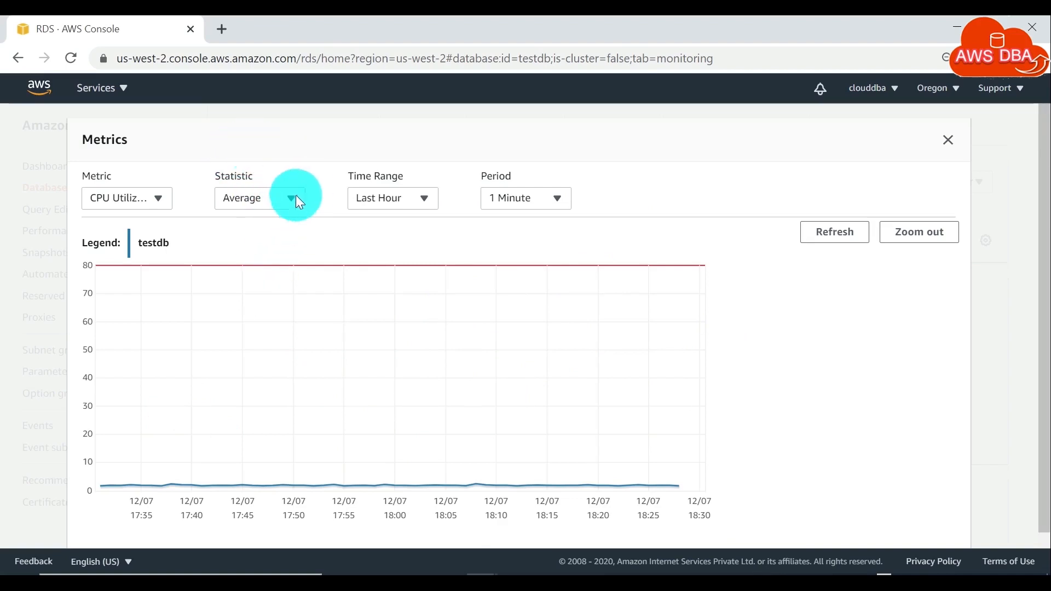
click(425, 198)
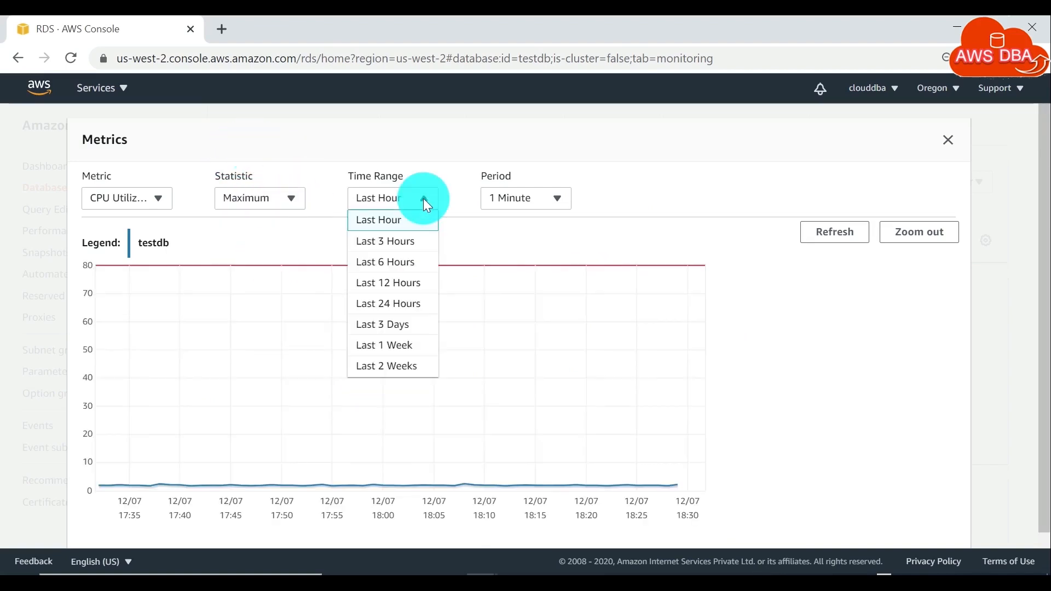
Show the last two weeks of maximum CPU data with a one-day period.
click(387, 366)
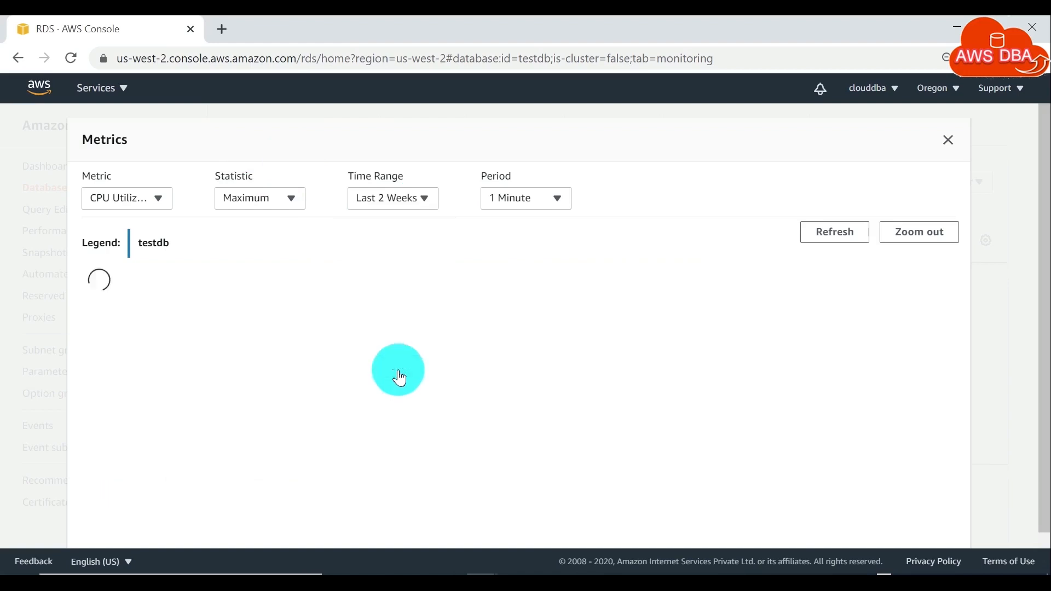
click(524, 198)
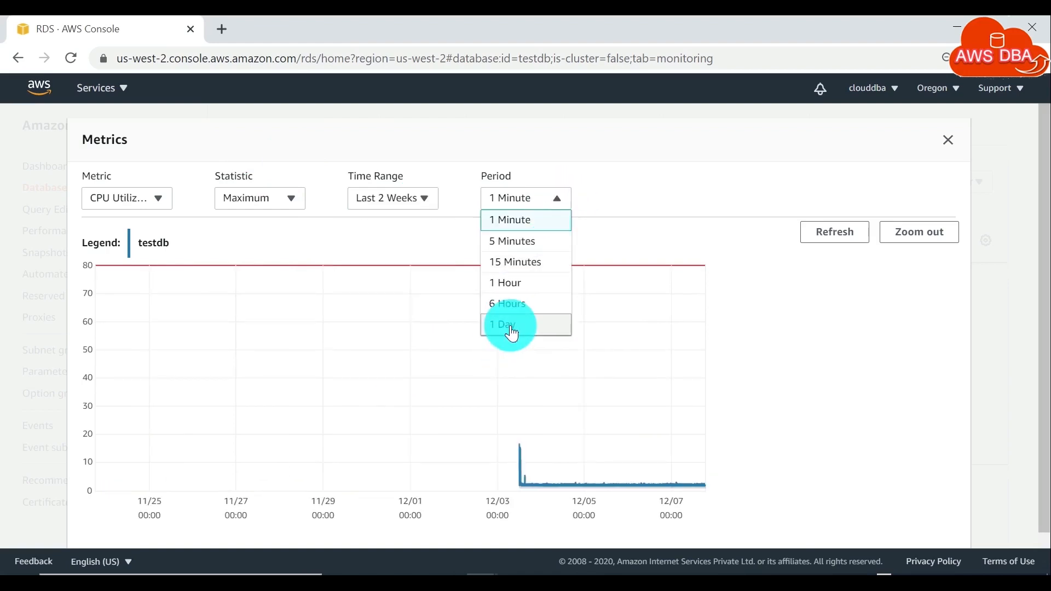
click(947, 139)
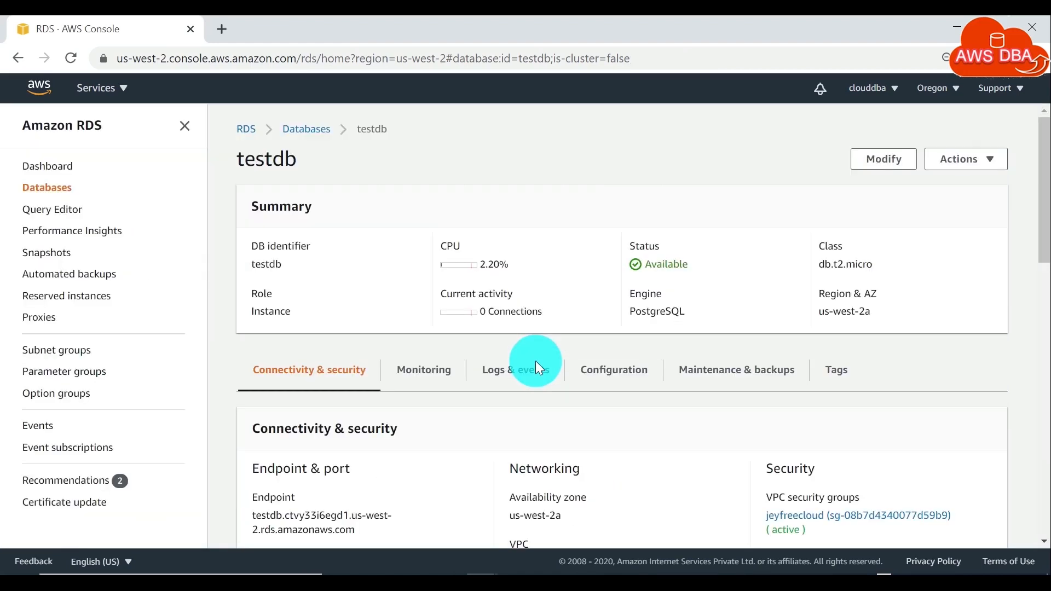
From testdb's Logs & events, start creating a new CloudWatch alarm.
click(515, 369)
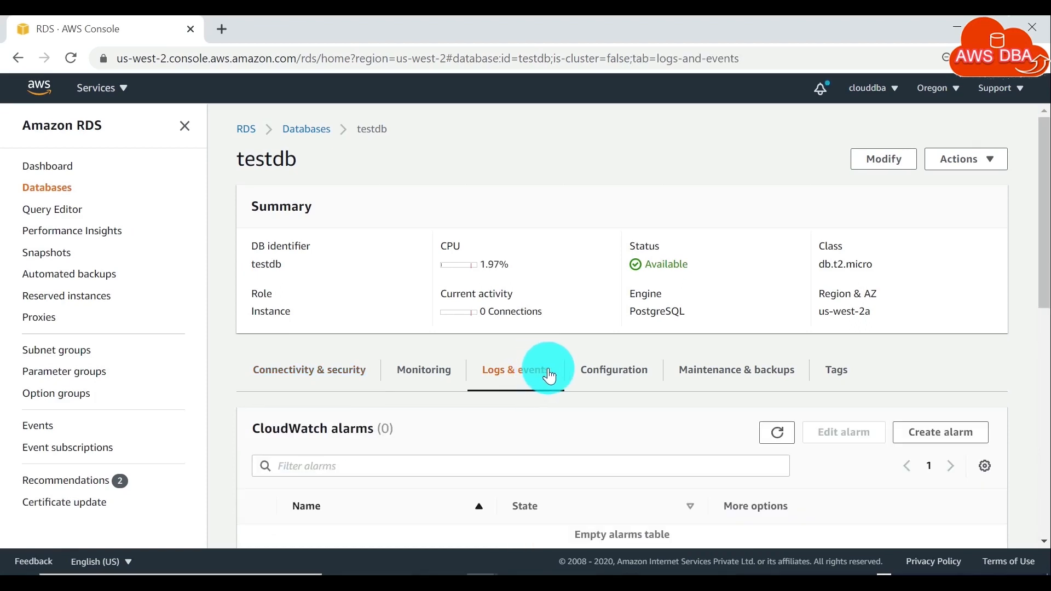
scroll(down, 3)
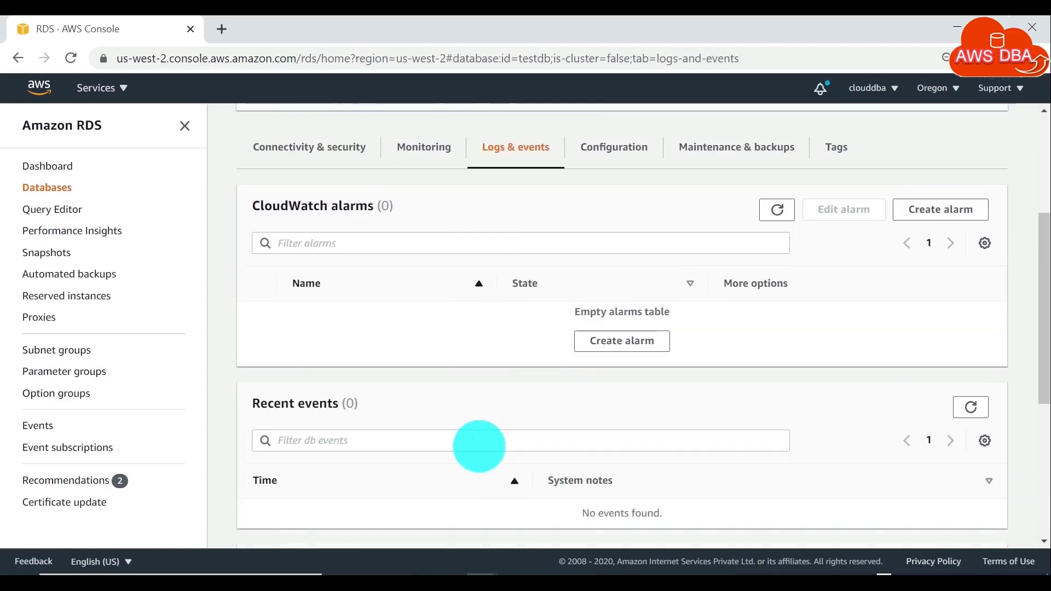
scroll(up, 3)
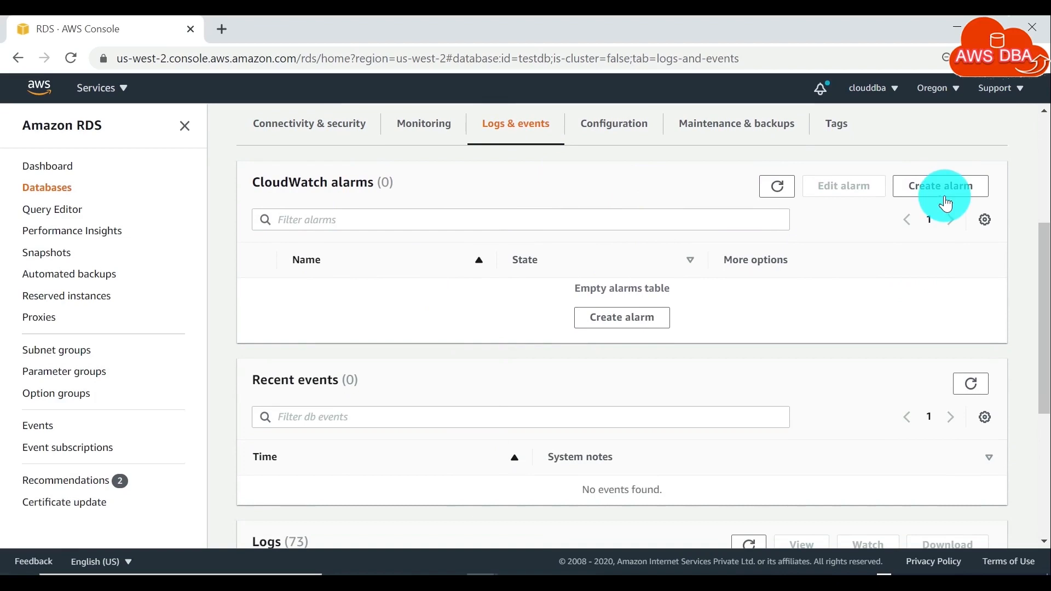
click(941, 186)
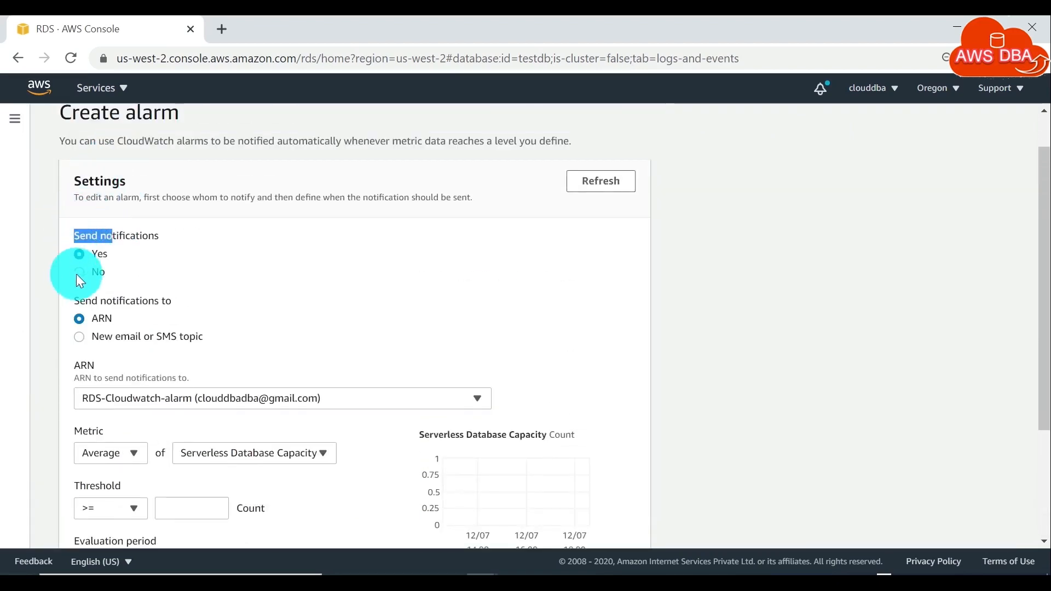
mouse_move(167, 306)
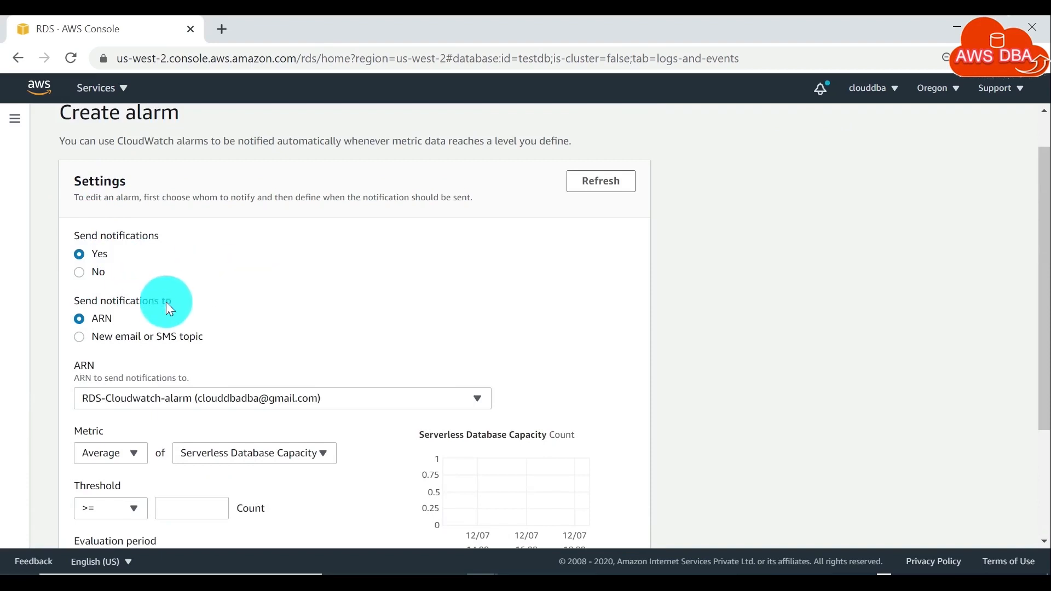
Send notifications to a new email topic named RDS-CPU-Utilization.
click(79, 337)
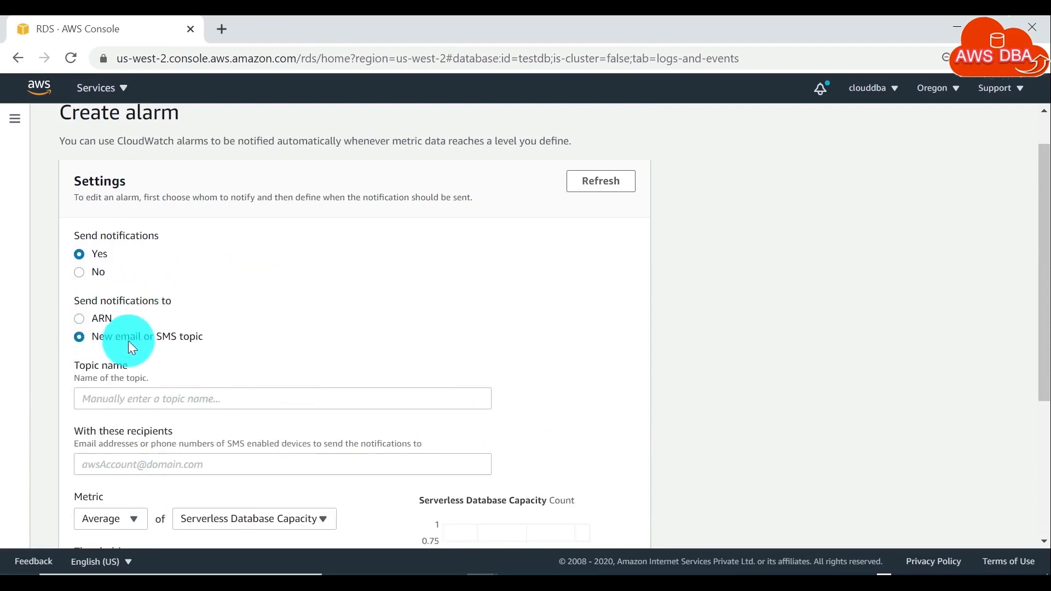
mouse_move(97, 364)
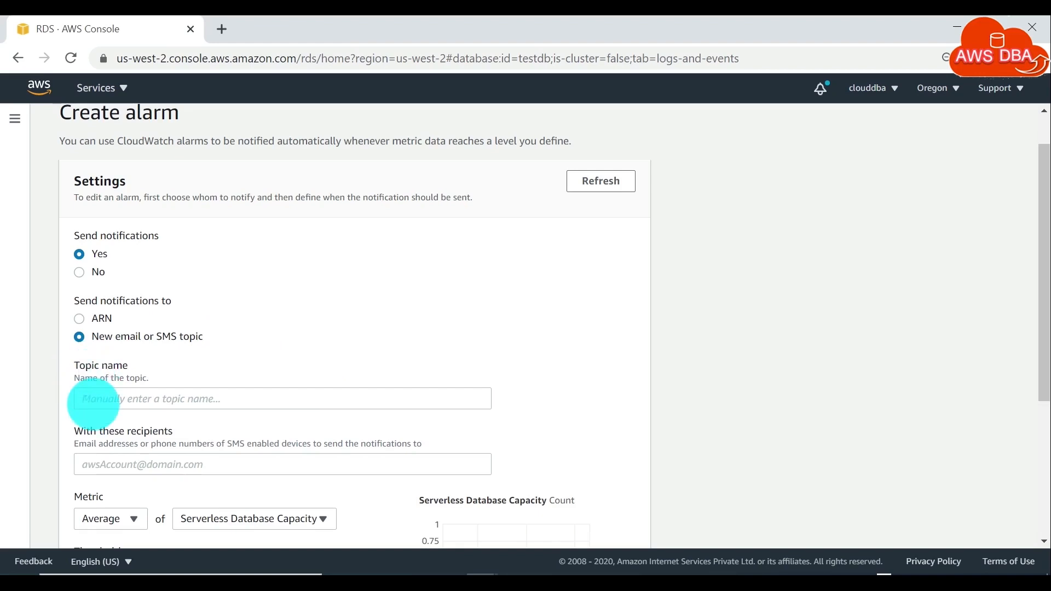
text(RDS)
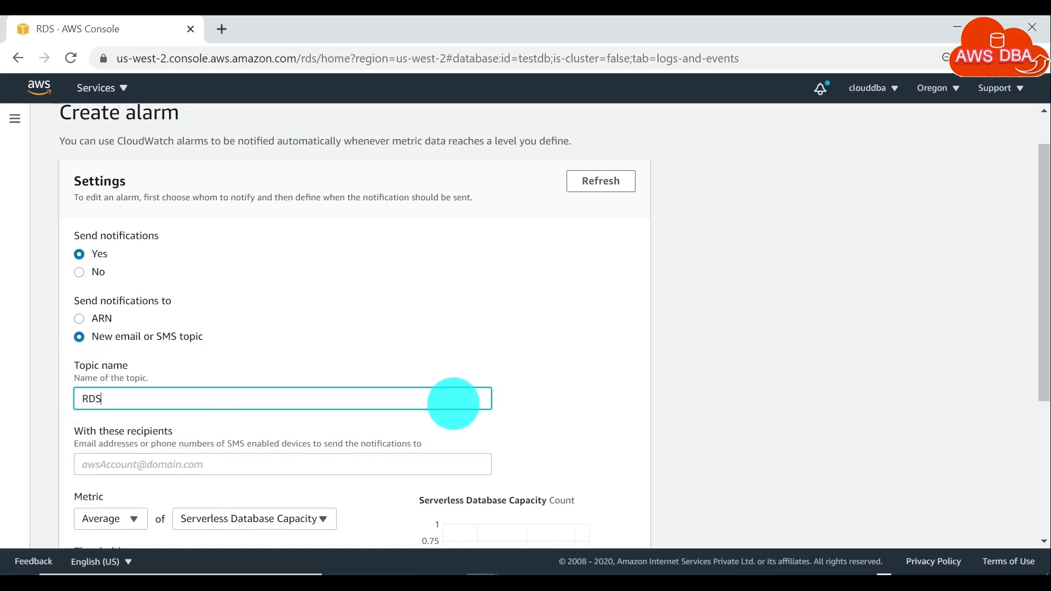
text(-C)
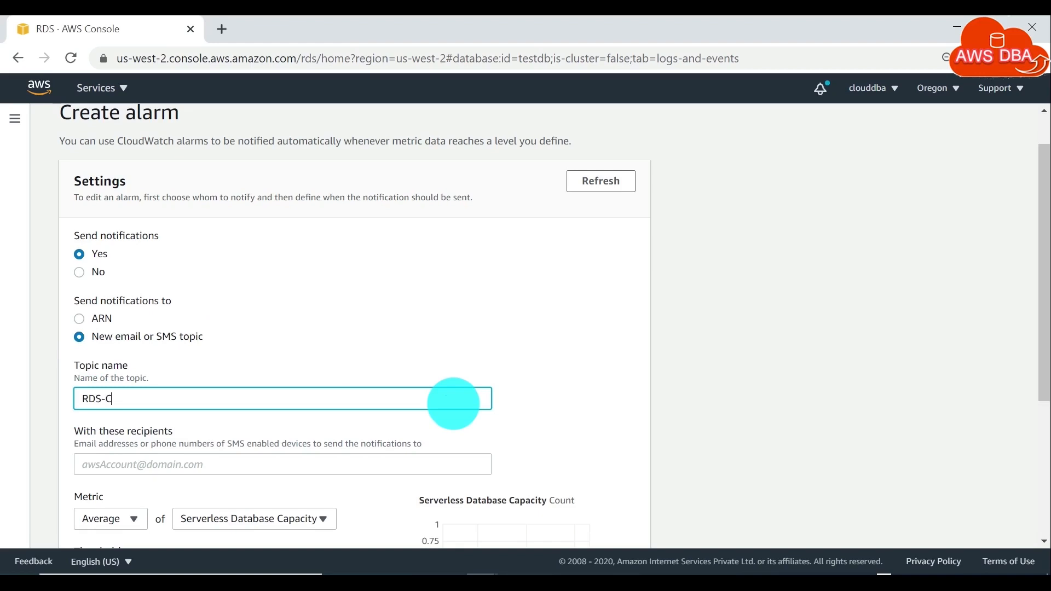
text(PU-U)
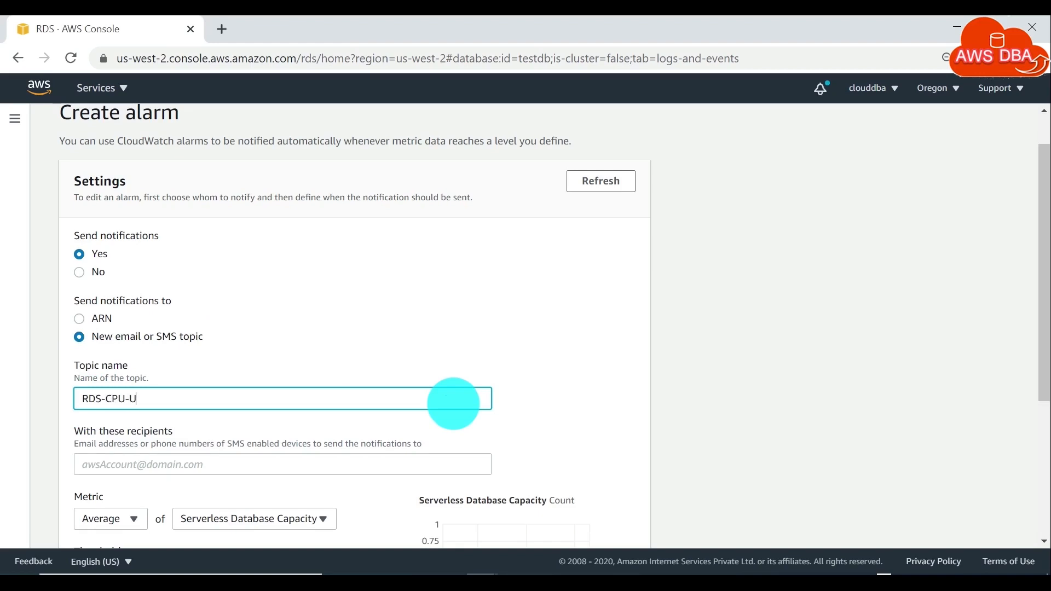
text(ti)
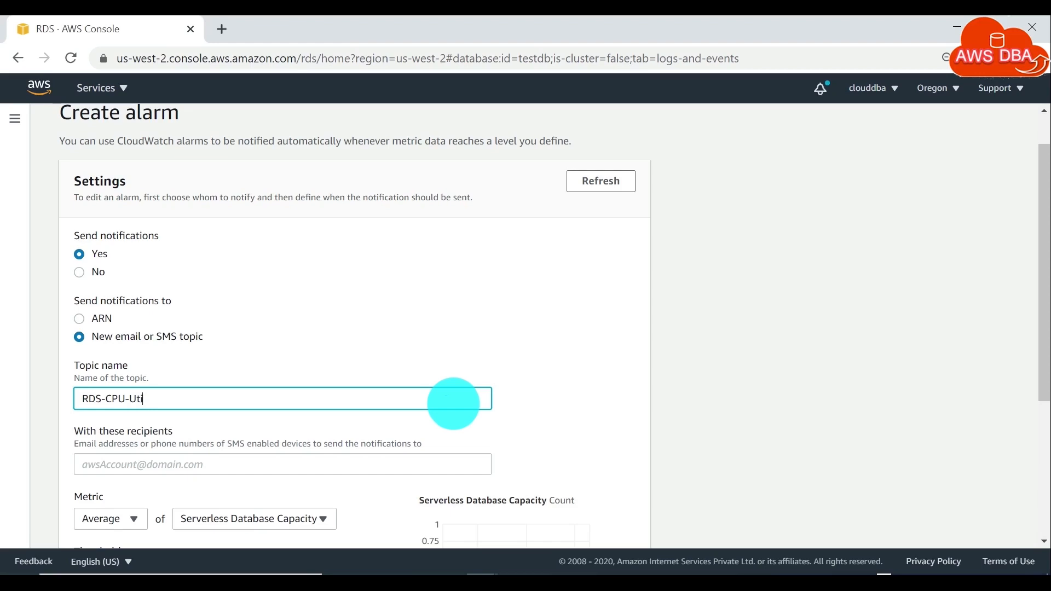
text(lization)
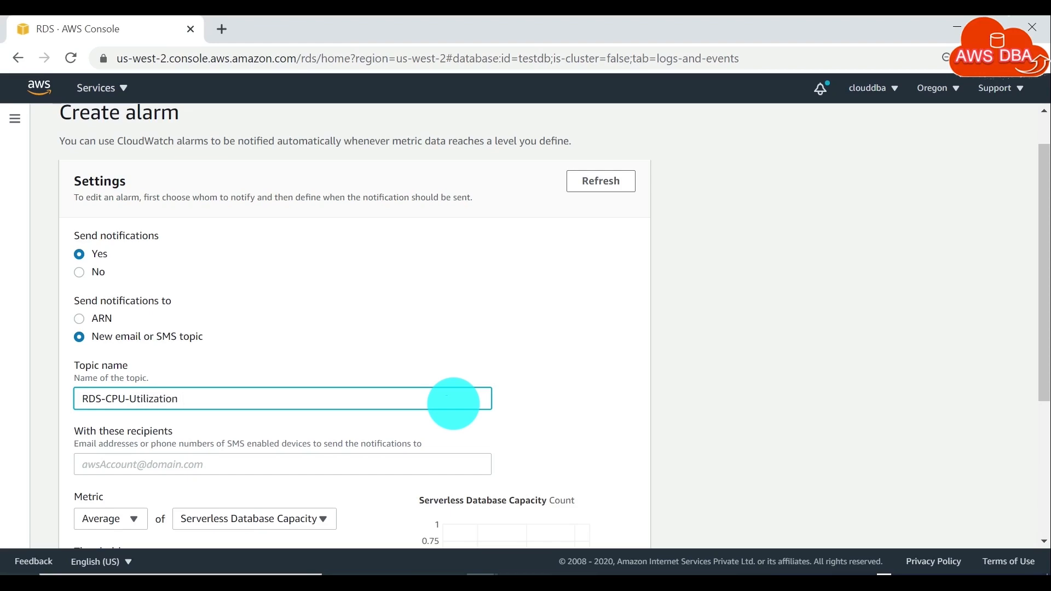
scroll(down, 3)
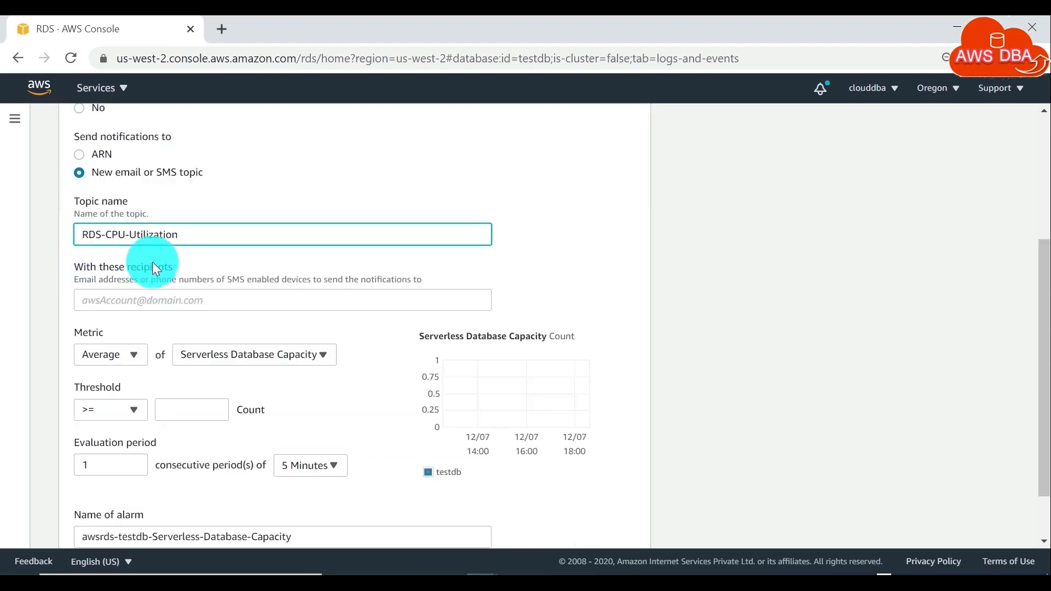
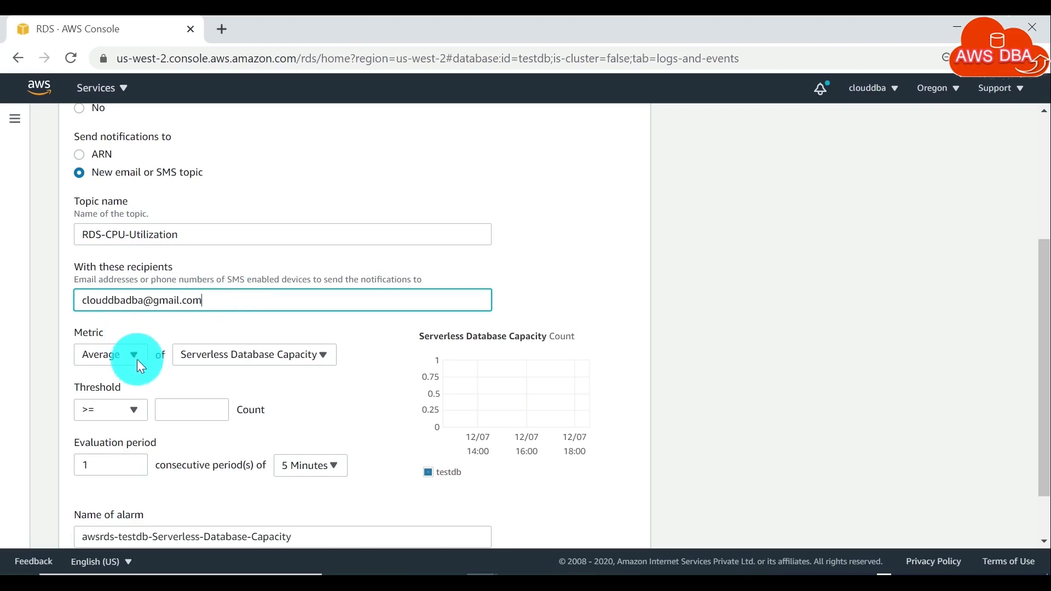
Aggregate by Maximum and alarm on CPU Utilization, keeping the >= comparison.
click(110, 354)
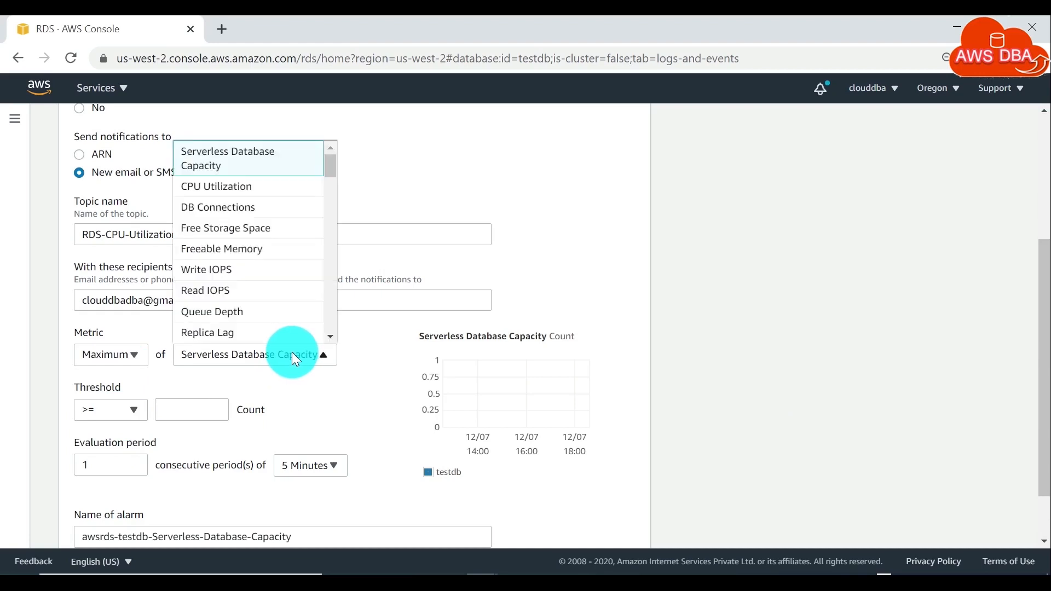
mouse_move(244, 186)
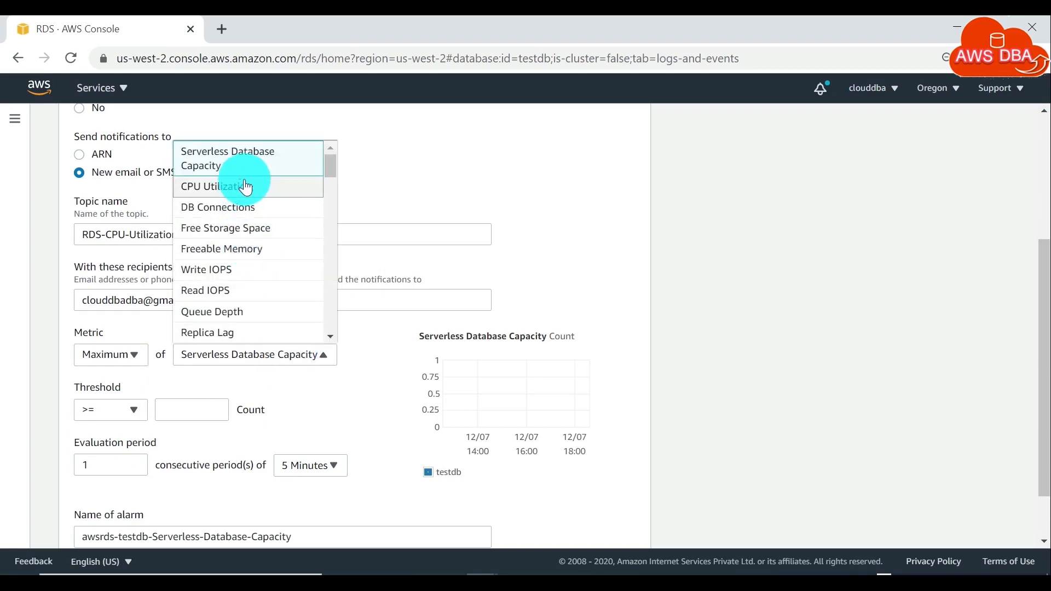
click(216, 186)
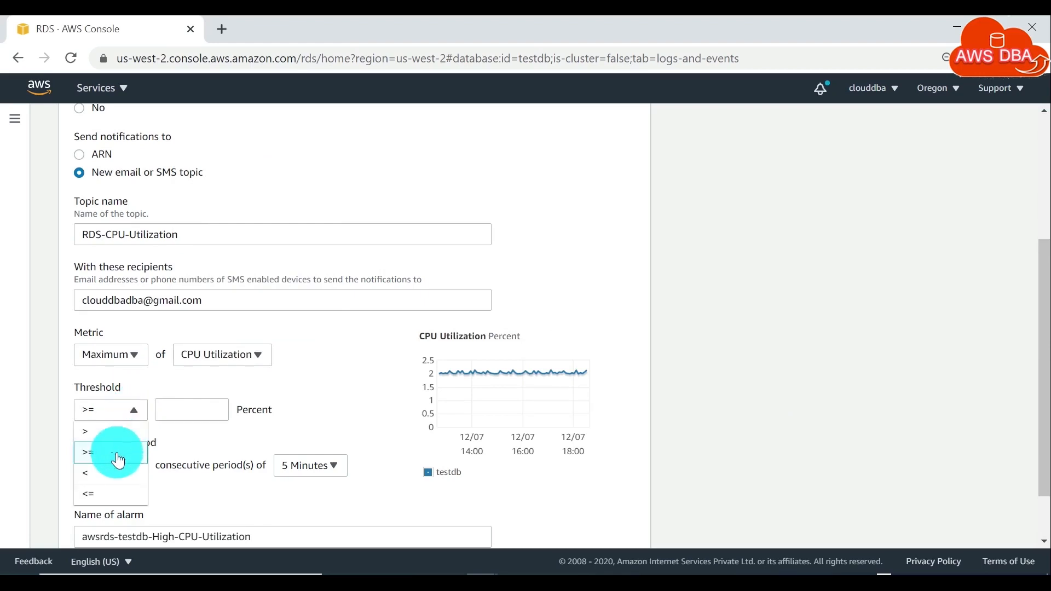
mouse_move(113, 473)
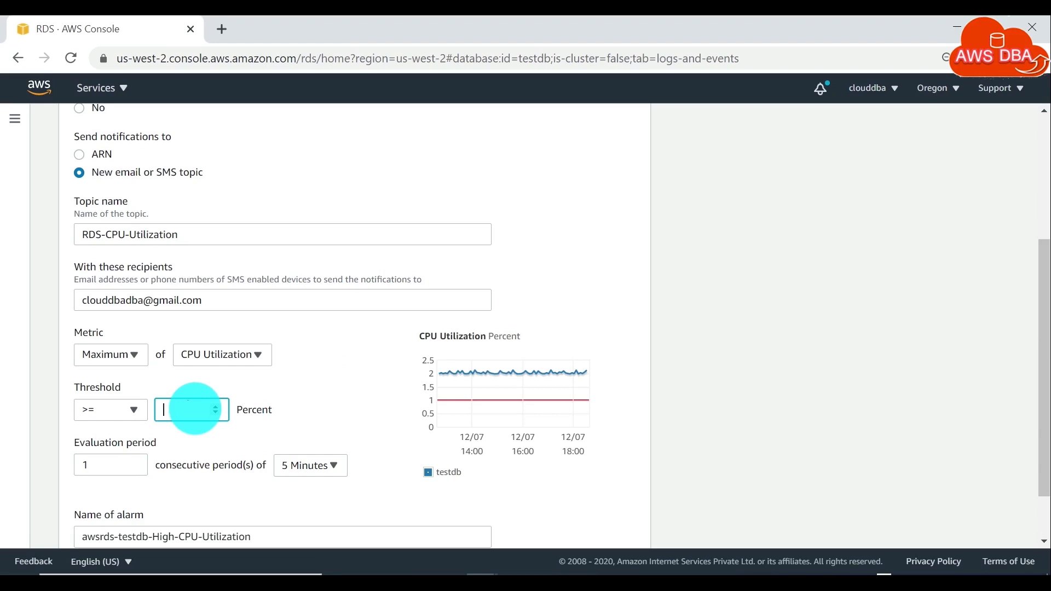
Set the threshold to 80 percent over 1 × 5 minutes and create the high-CPU alarm.
text(80)
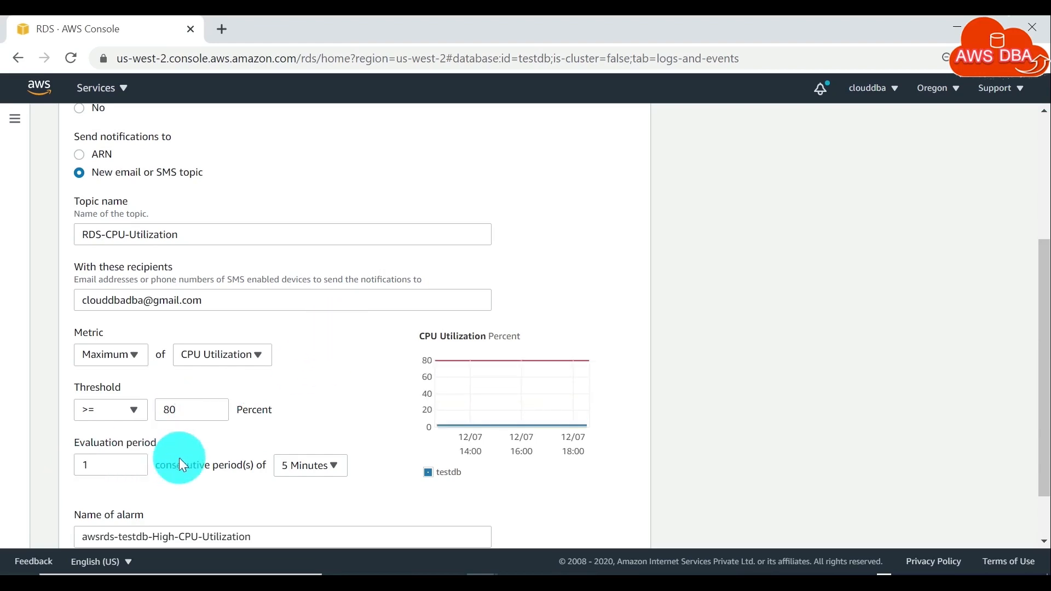
click(104, 465)
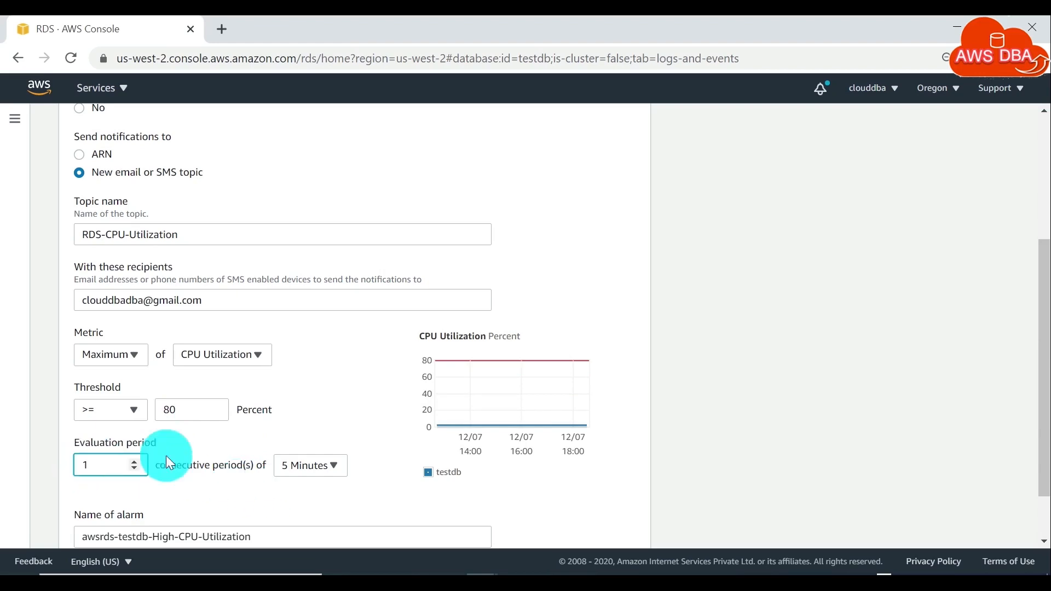
mouse_move(245, 477)
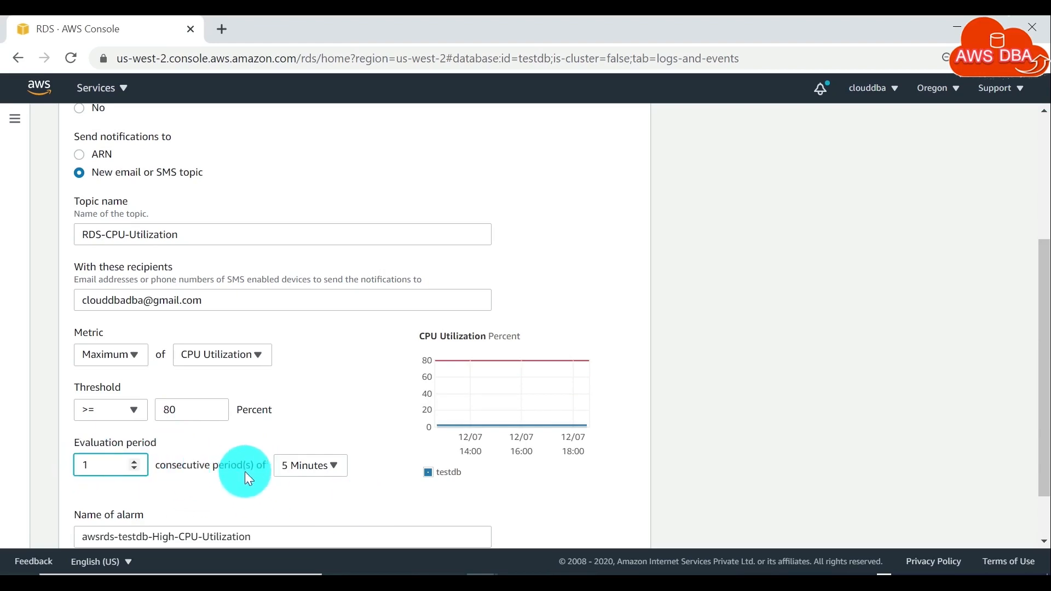
mouse_move(334, 470)
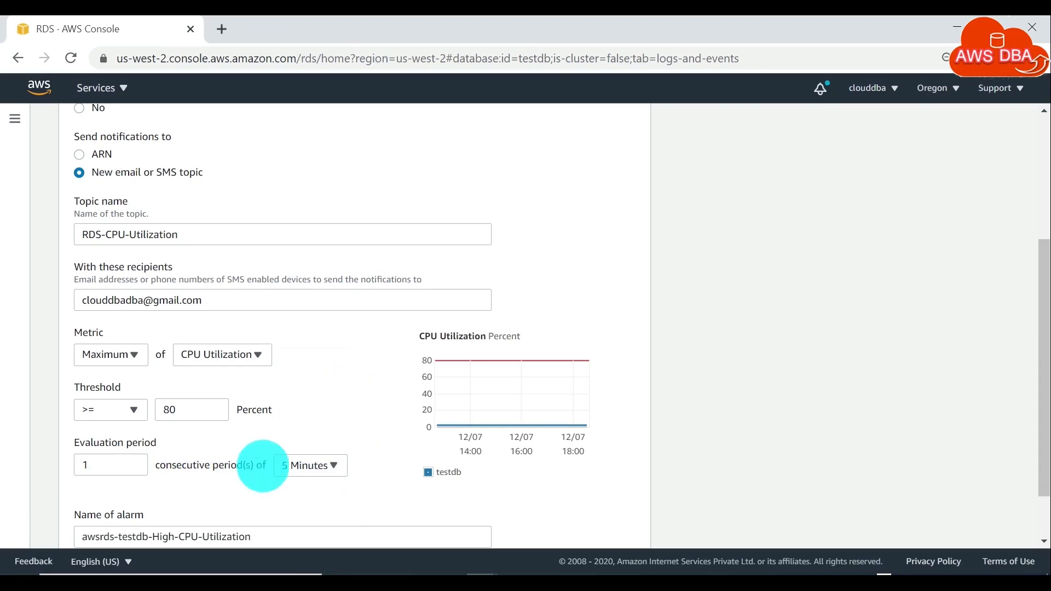
scroll(down, 3)
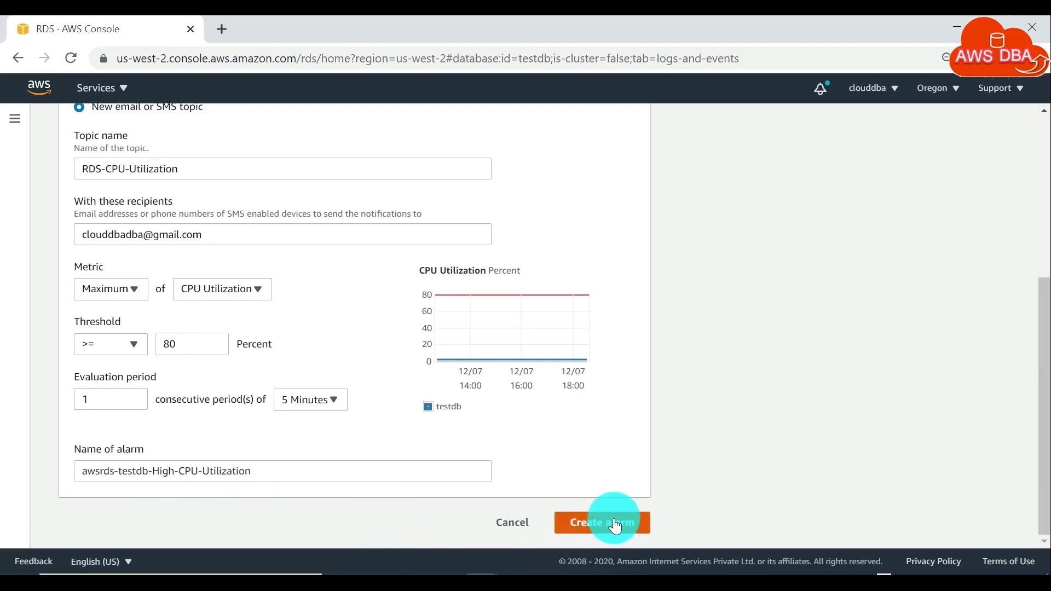
click(601, 522)
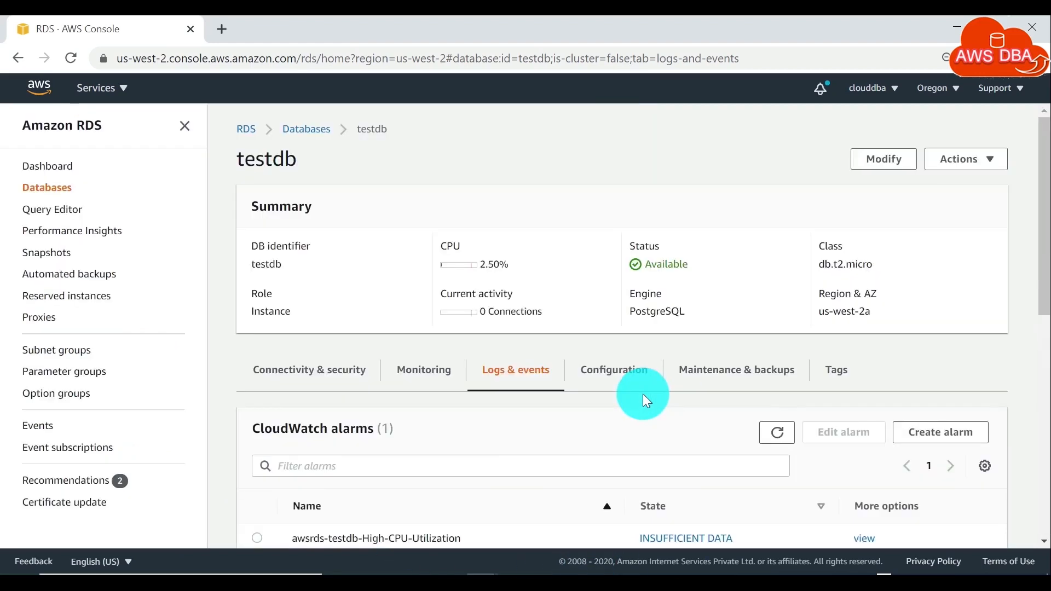
scroll(down, 3)
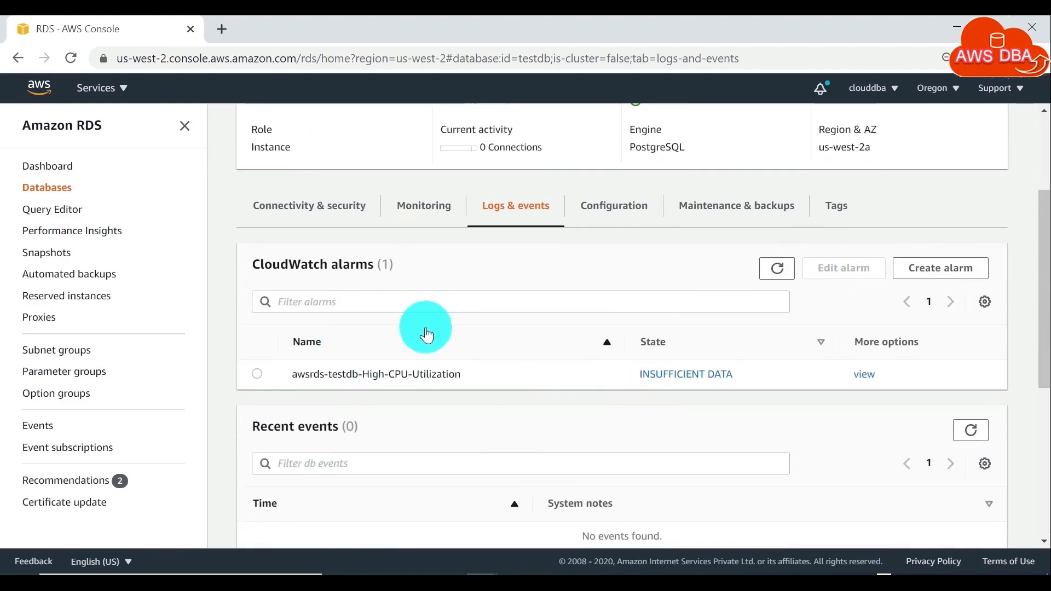